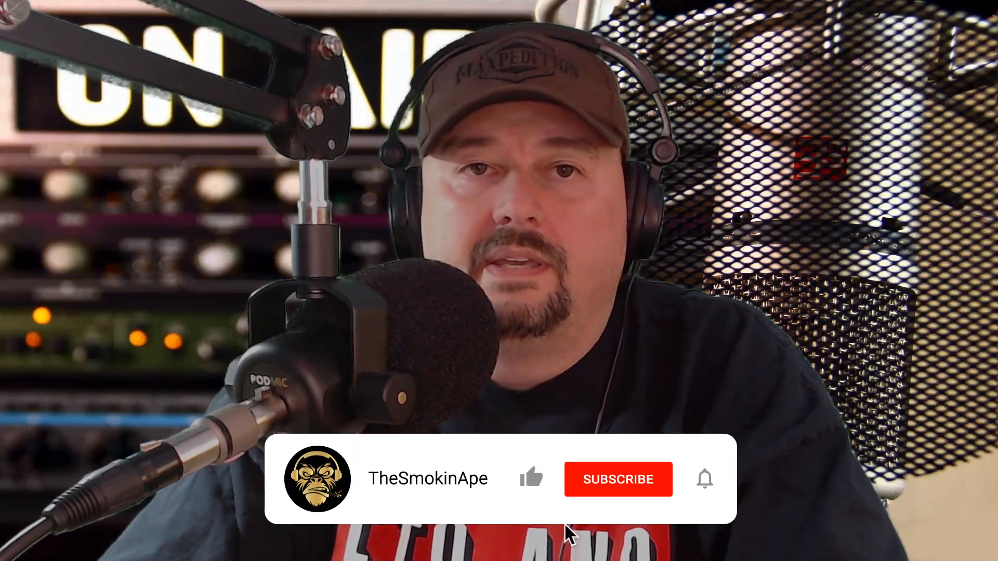
Open the seller-forum tab announcing action required for radio frequency device listings and scroll into the post.
click(618, 480)
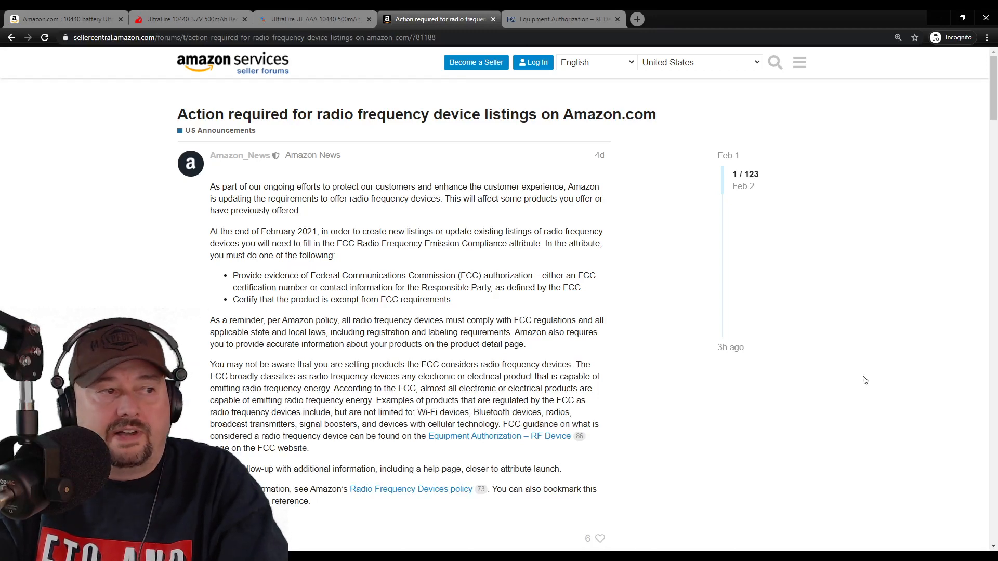
scroll(down, 3)
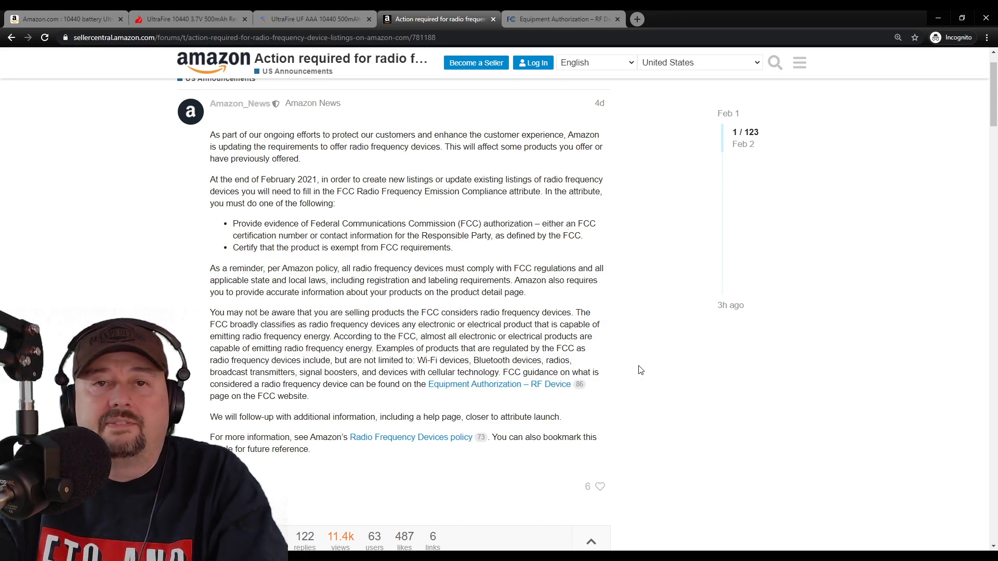
scroll(down, 3)
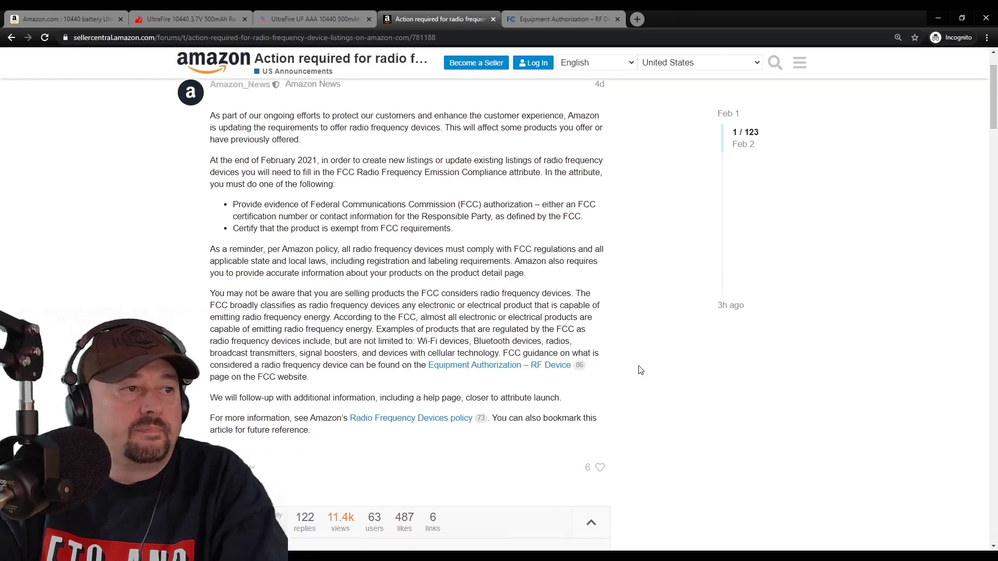
scroll(down, 3)
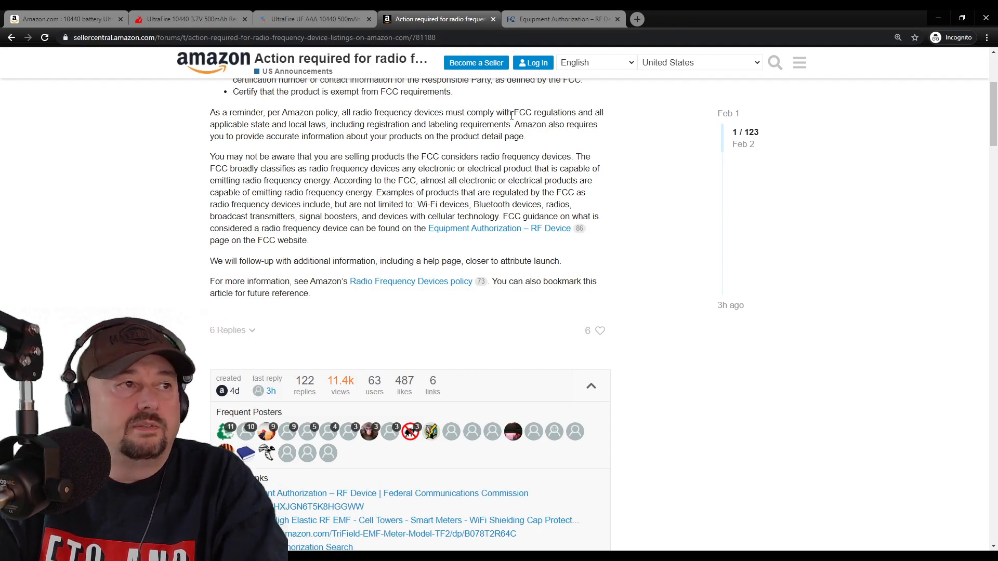
mouse_move(584, 117)
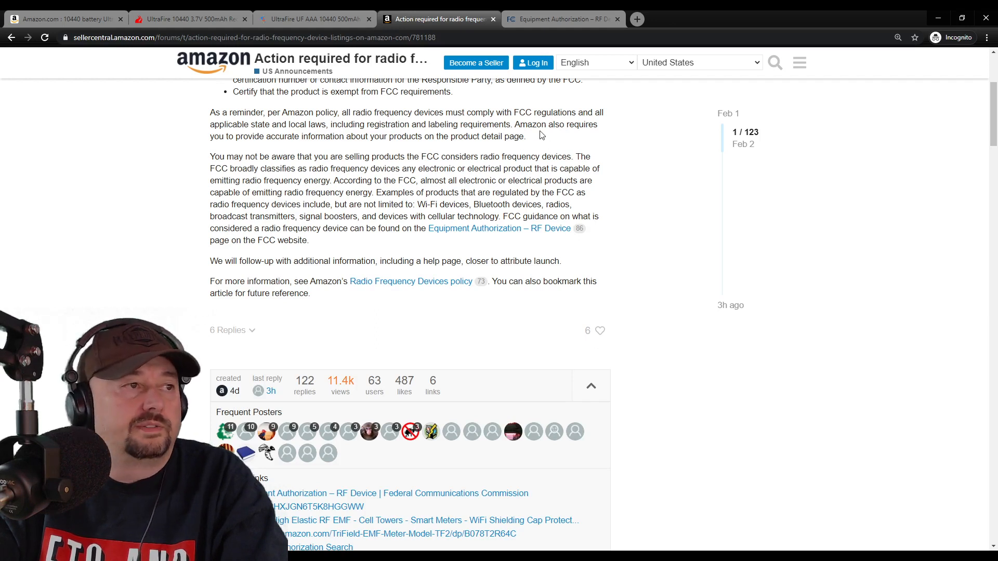
mouse_move(239, 169)
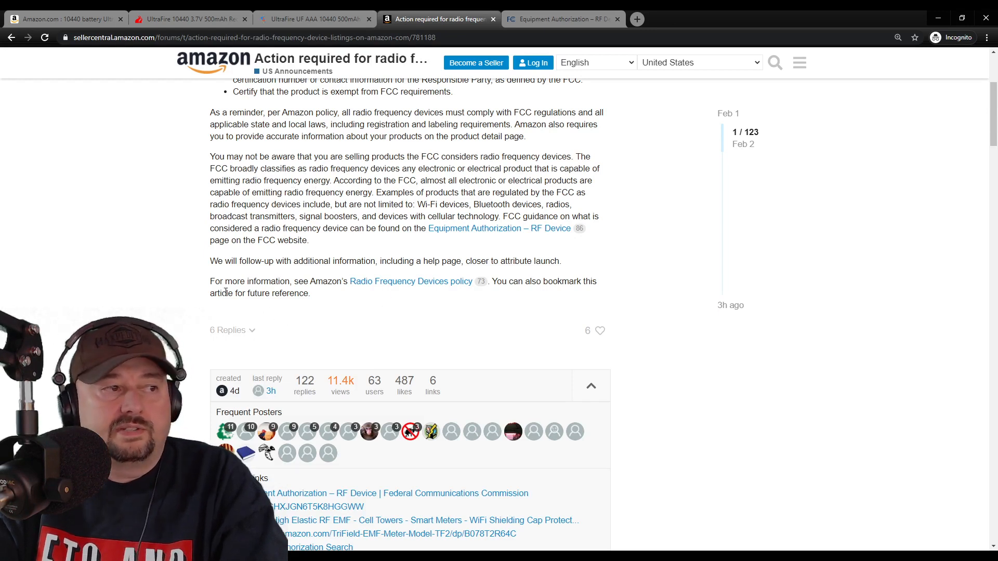
mouse_move(390, 285)
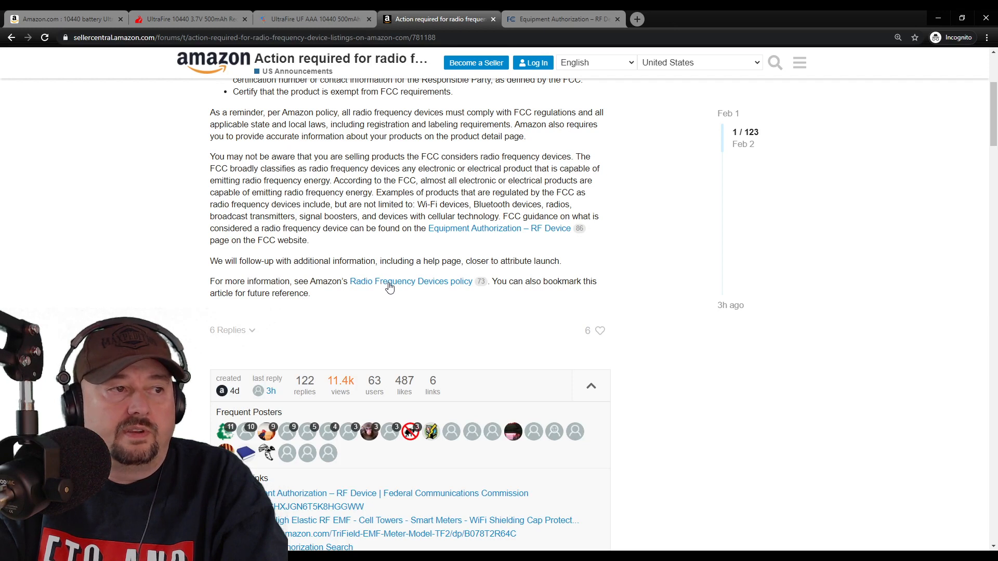
mouse_move(463, 294)
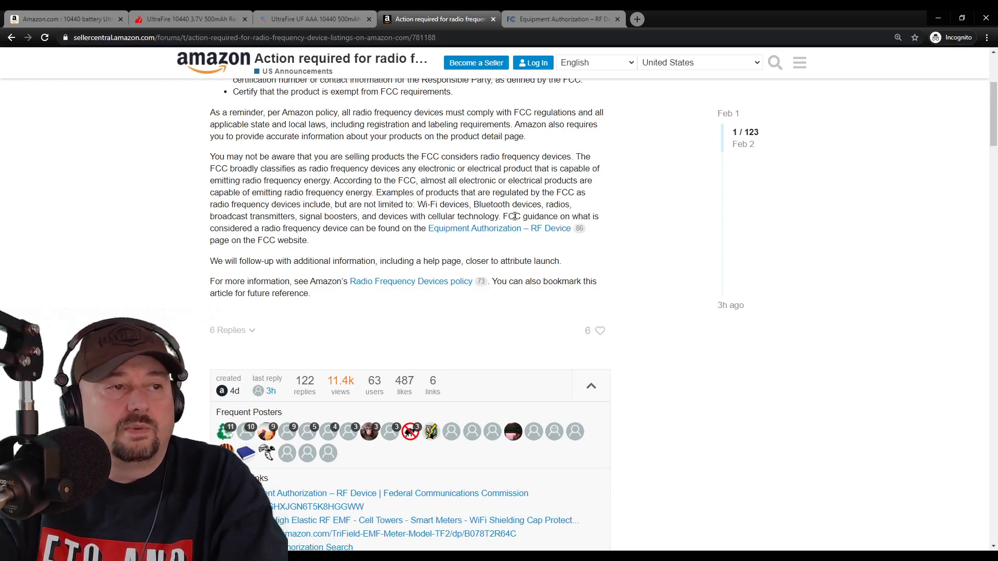
mouse_move(258, 249)
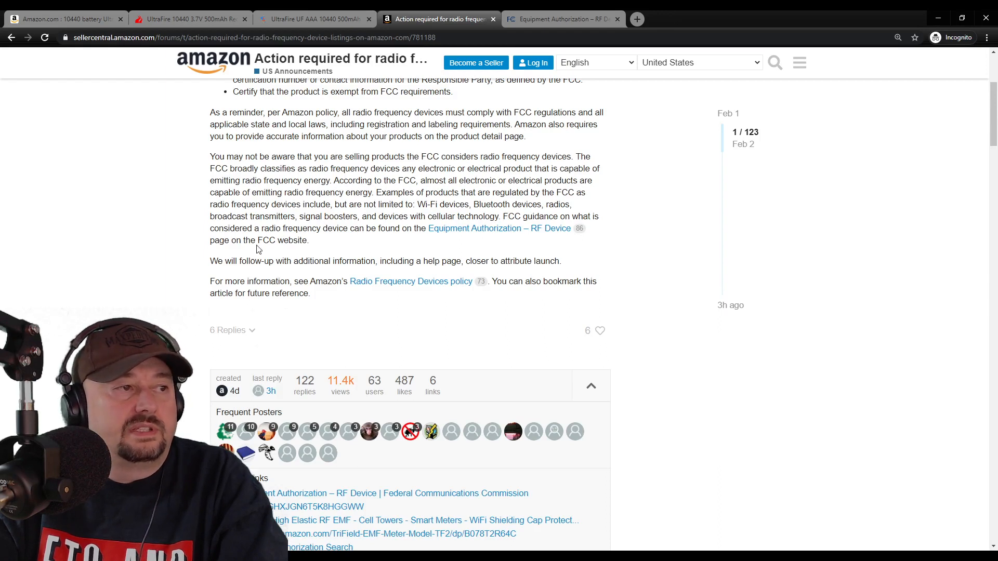
mouse_move(415, 242)
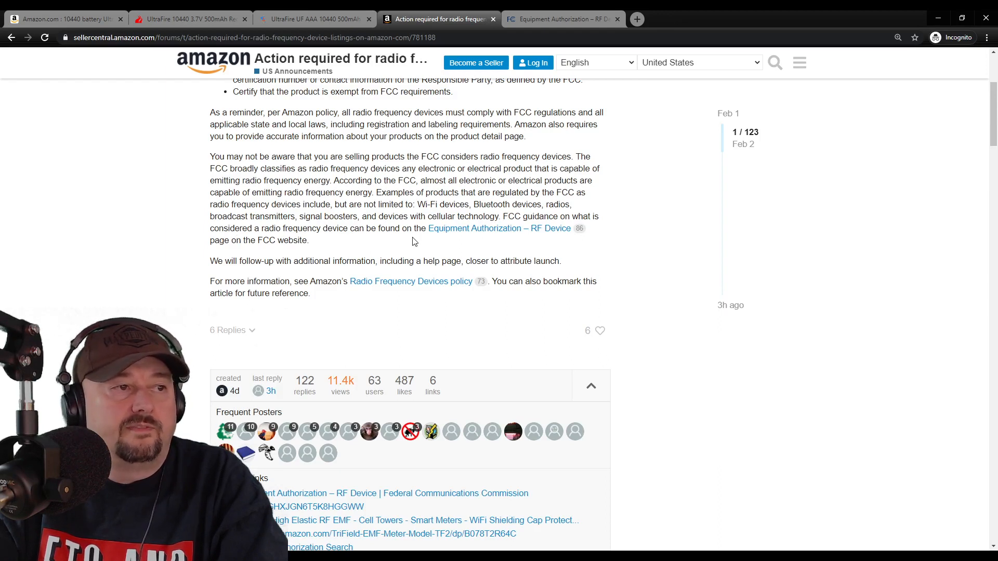
mouse_move(497, 240)
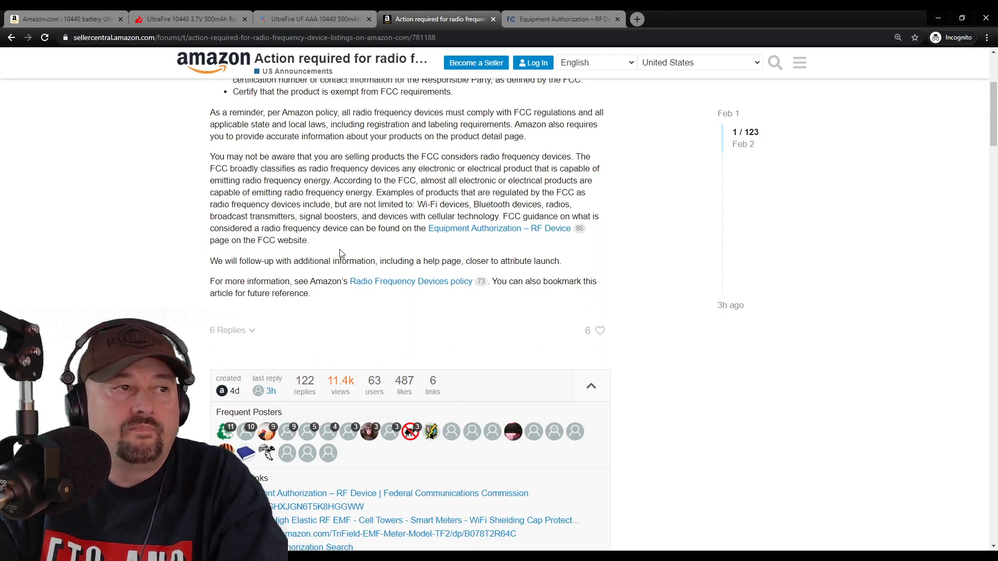
mouse_move(522, 238)
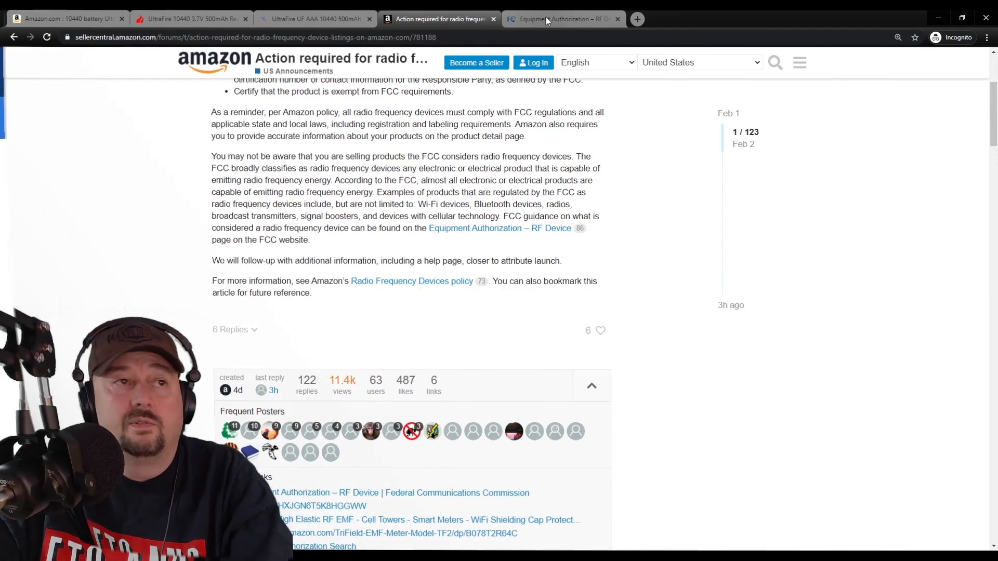
Switch to the FCC Equipment Authorization – RF Device tab and scroll to 'What is an RF Device?'.
click(562, 19)
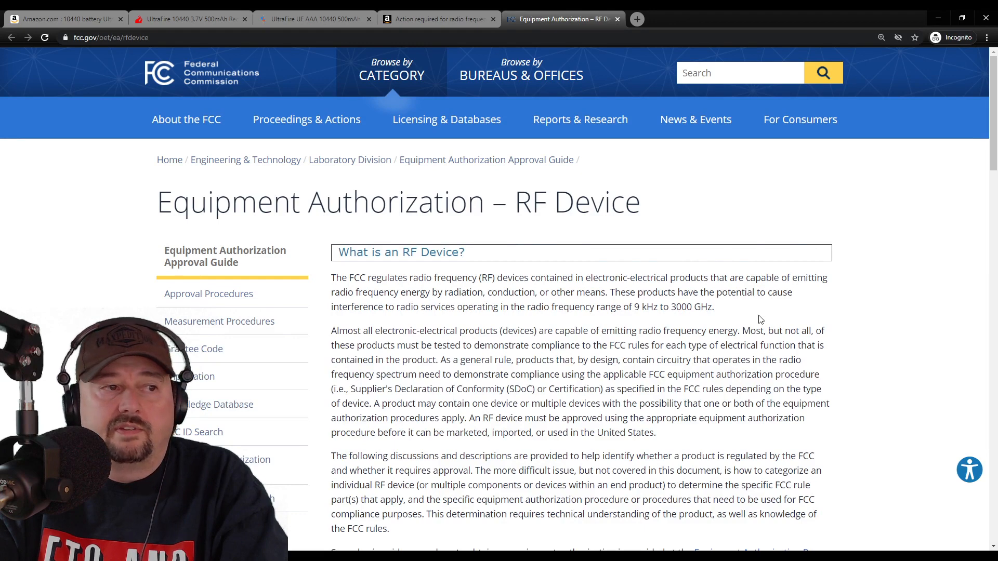
scroll(down, 3)
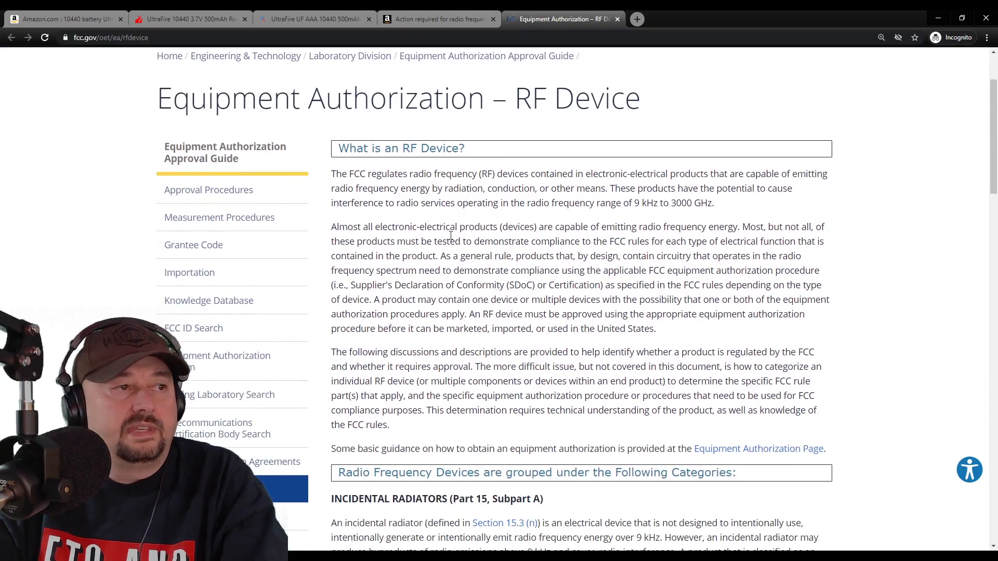
mouse_move(459, 252)
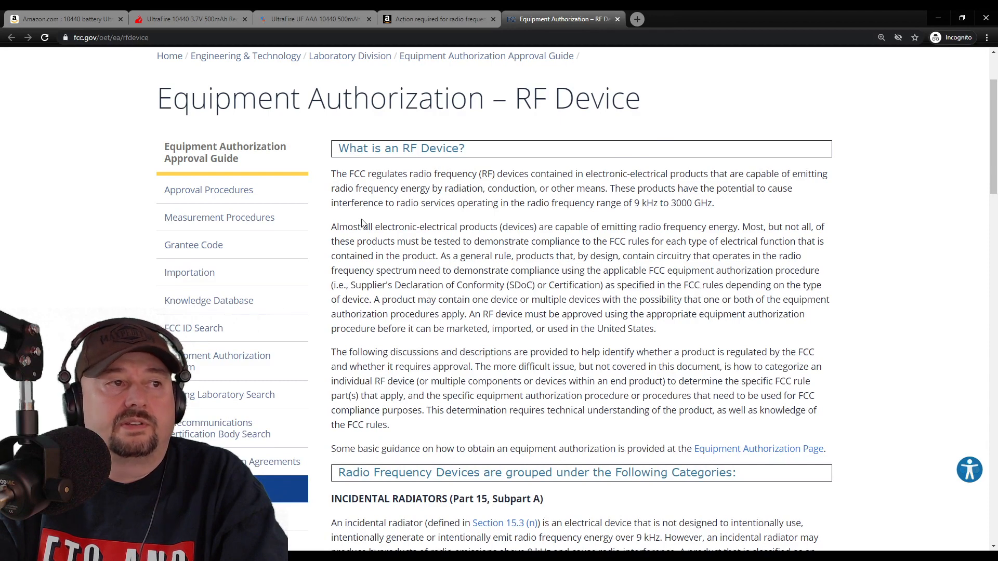
mouse_move(467, 209)
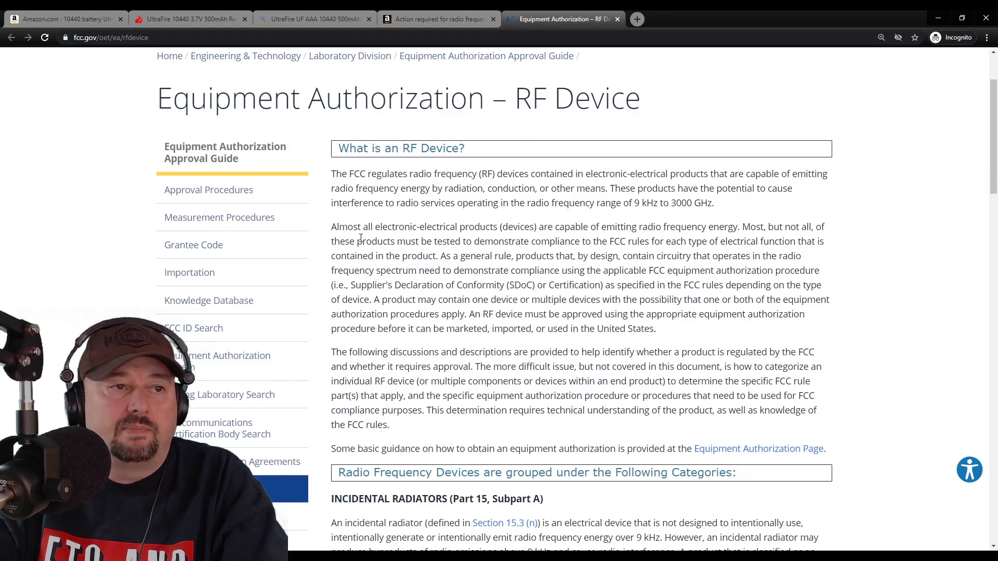
mouse_move(710, 245)
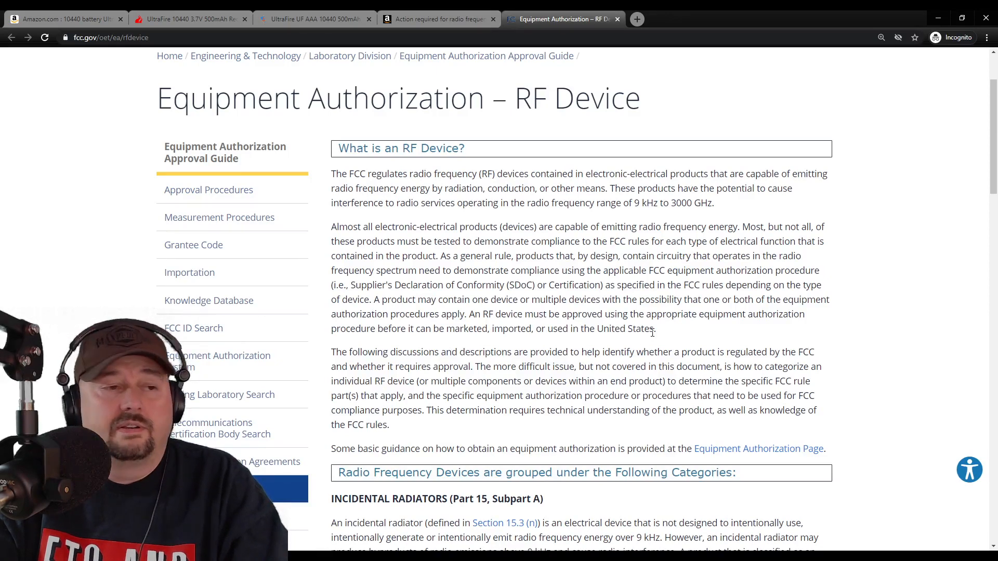
Scroll down the RF Device page to the Unintentional Radiators (Part 15, Subparts B and G) section.
scroll(down, 3)
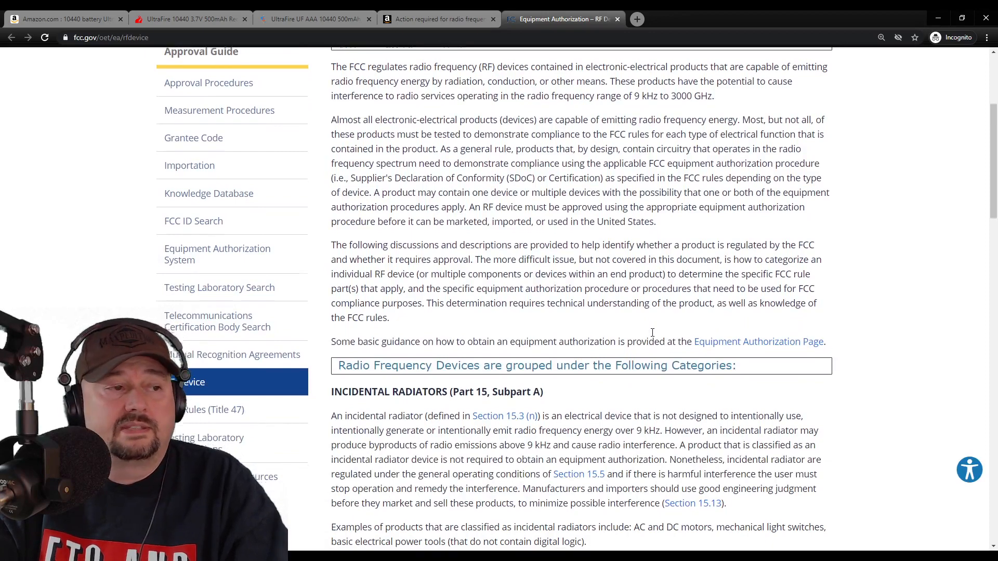
scroll(down, 3)
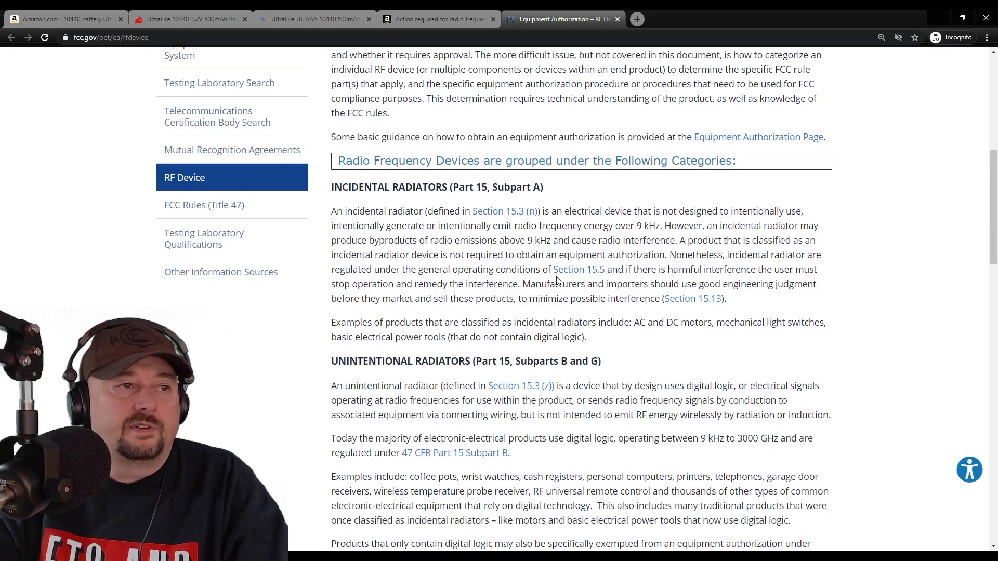
mouse_move(466, 203)
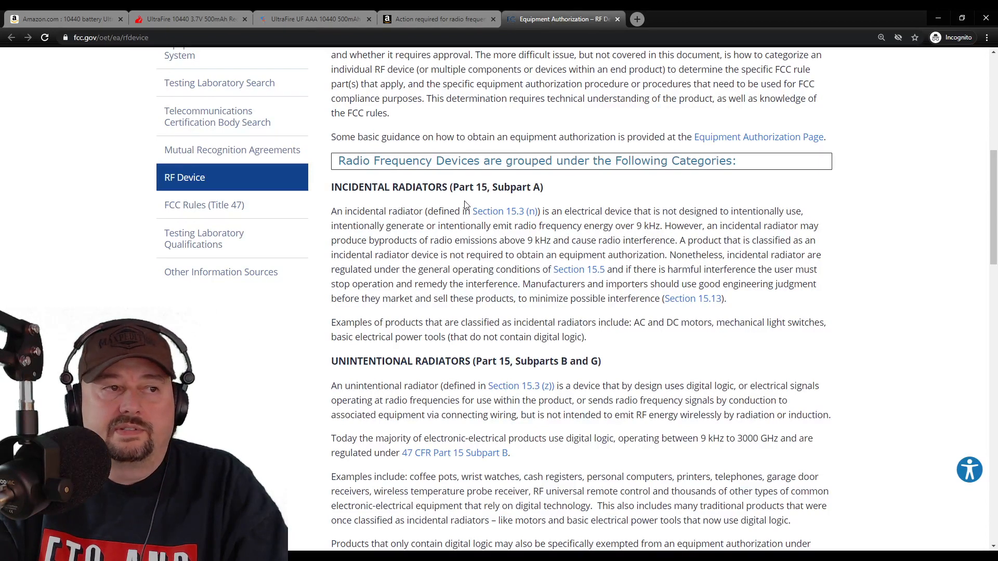
mouse_move(504, 201)
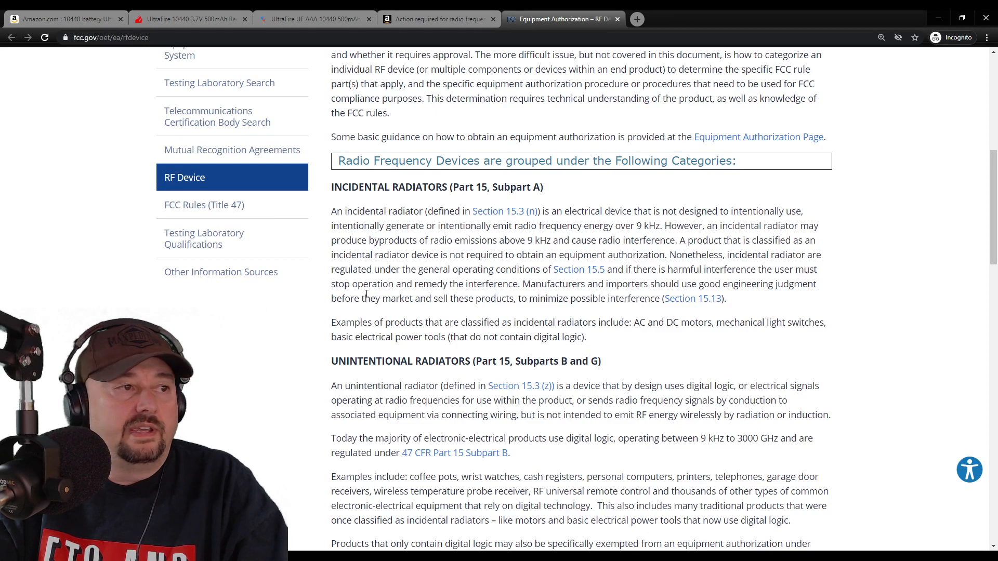
mouse_move(372, 244)
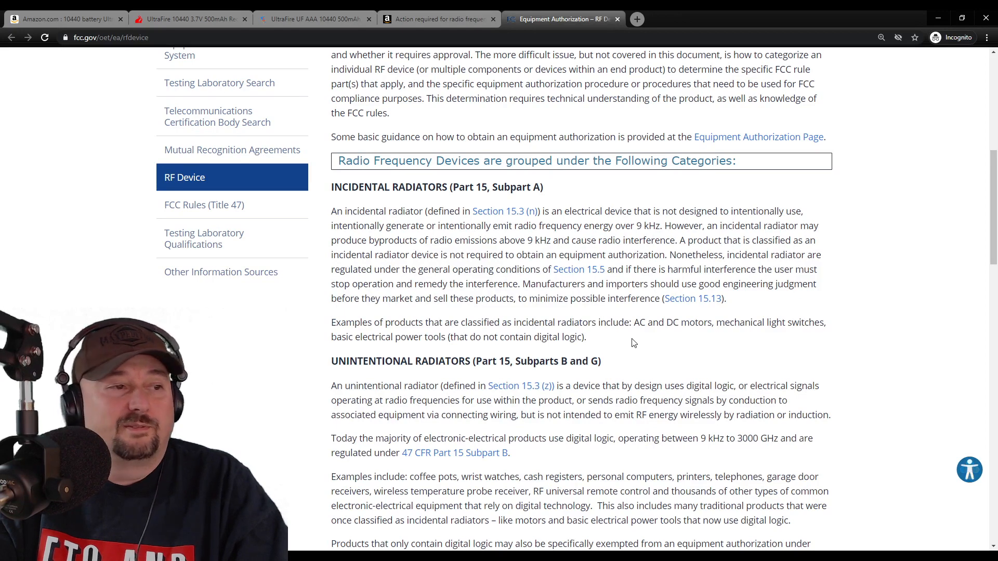
mouse_move(308, 357)
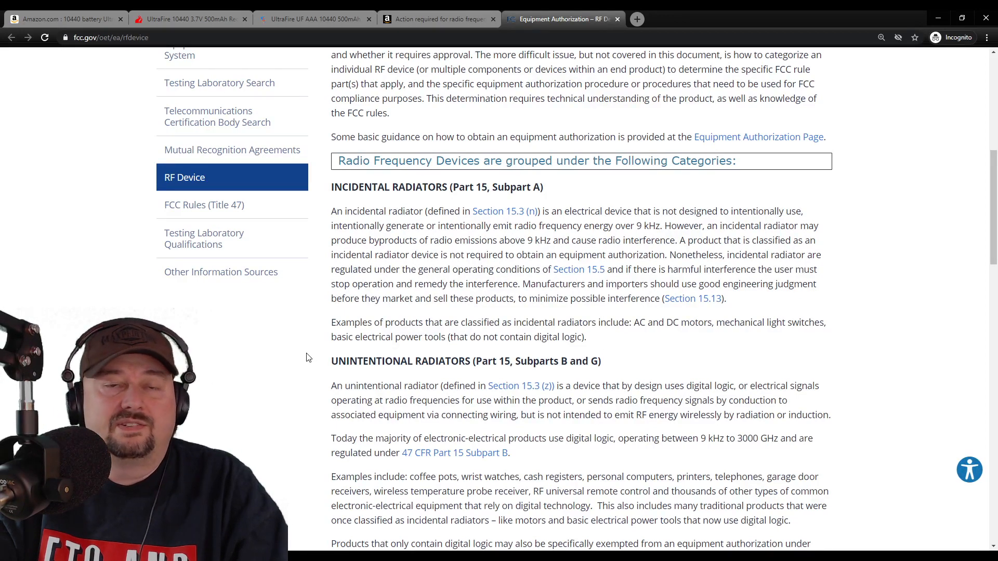
scroll(down, 3)
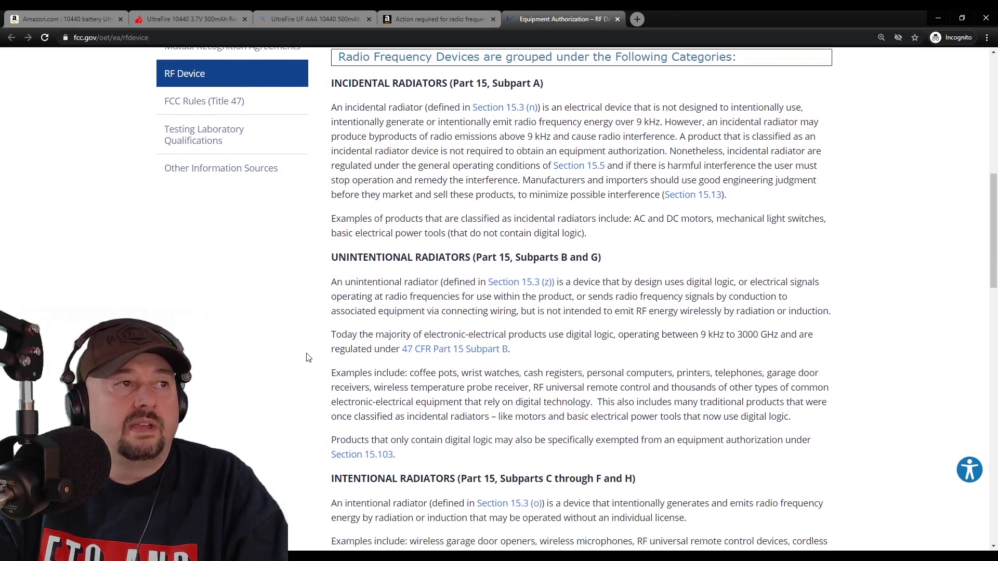
scroll(down, 3)
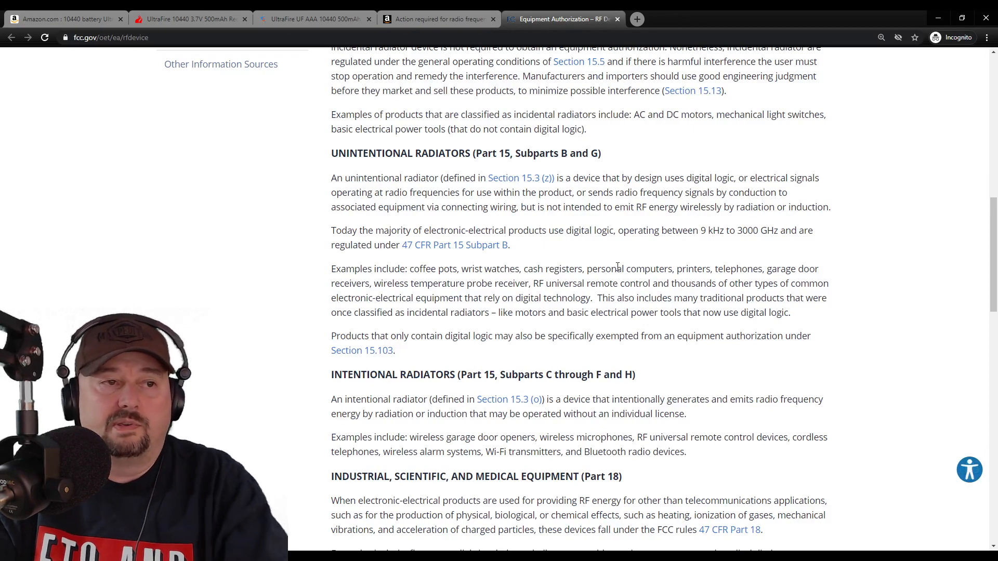
mouse_move(624, 267)
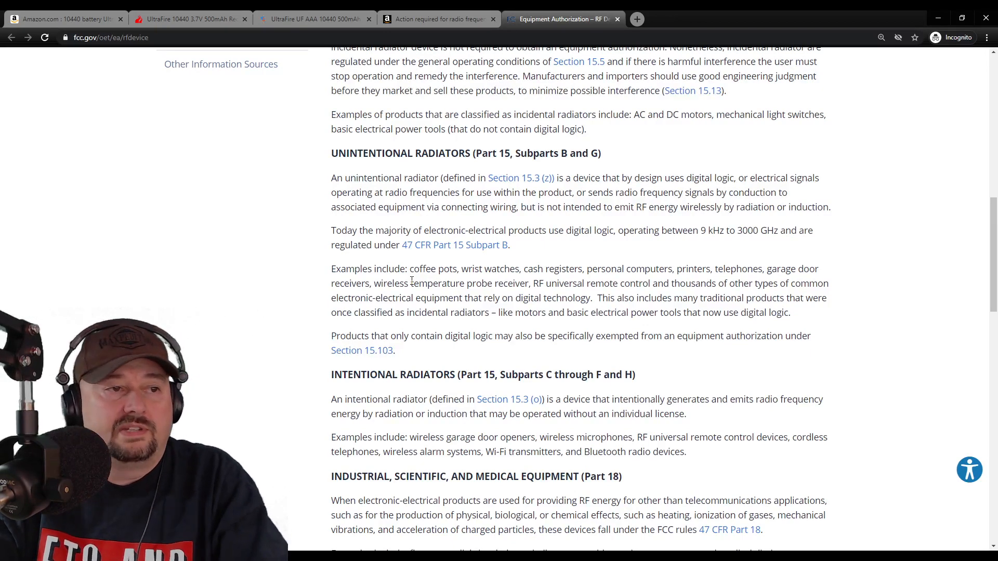
mouse_move(405, 236)
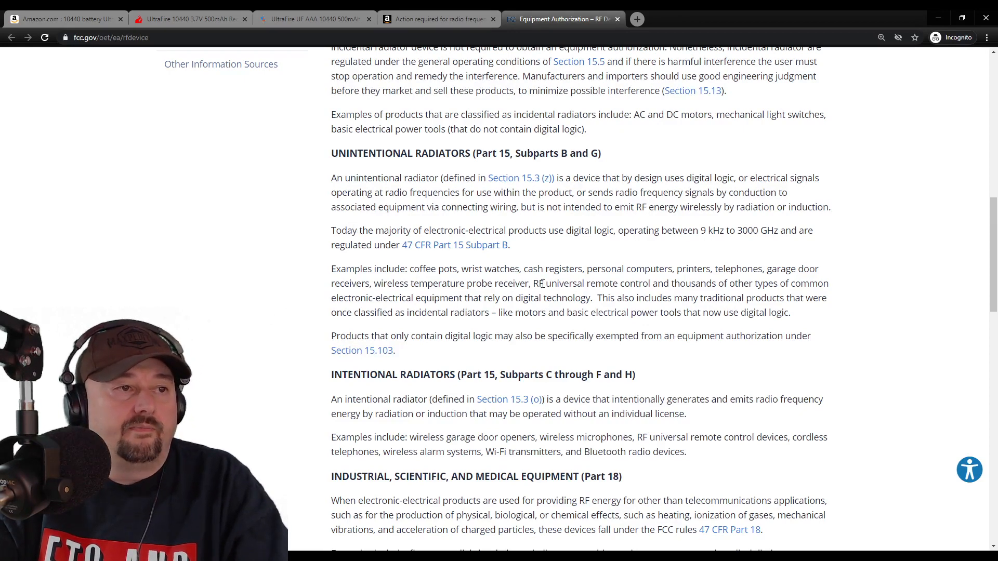
mouse_move(732, 287)
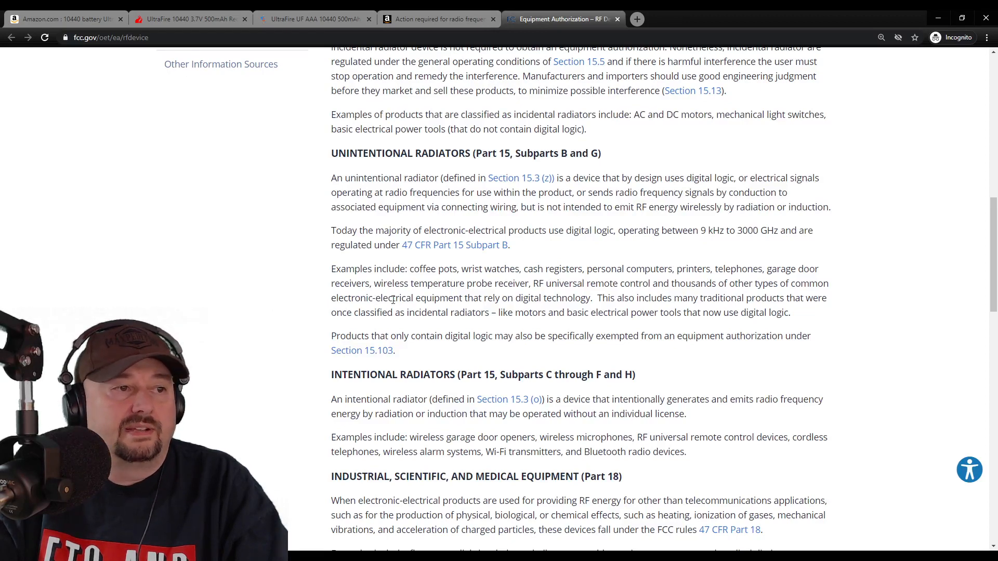
mouse_move(533, 310)
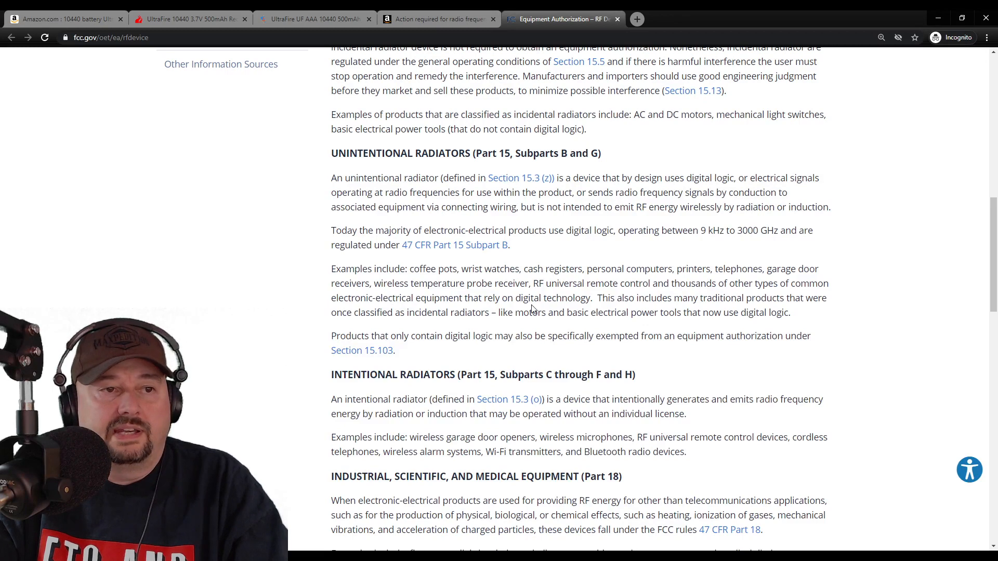
mouse_move(330, 310)
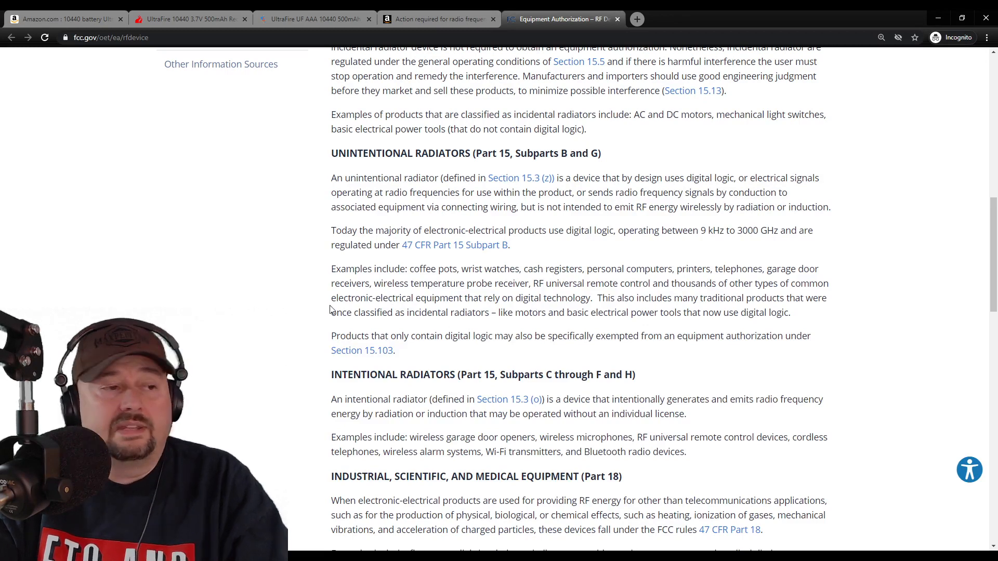
Scroll further to the Intentional Radiators and Industrial, Scientific, and Medical Equipment (Part 18) sections.
scroll(down, 3)
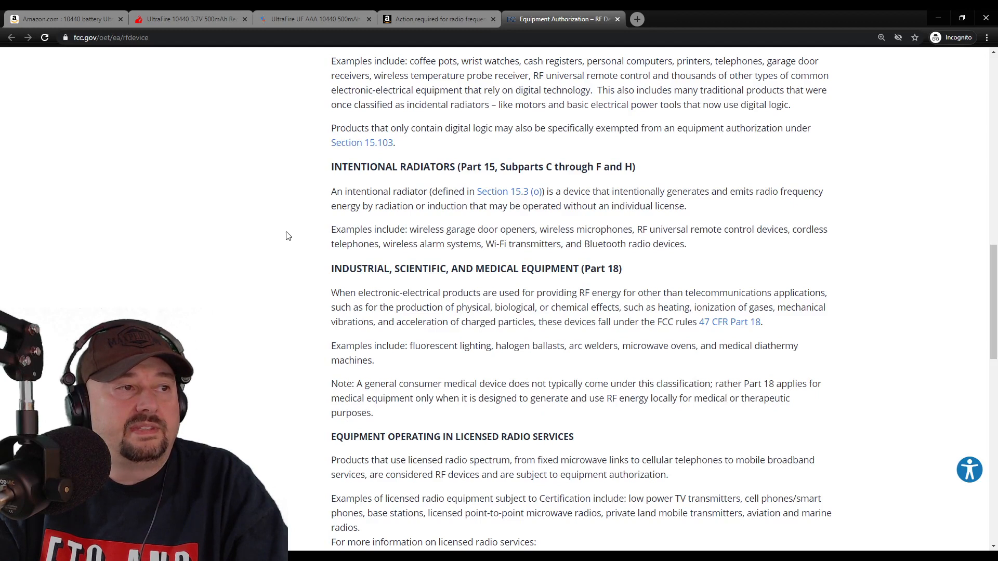
mouse_move(504, 199)
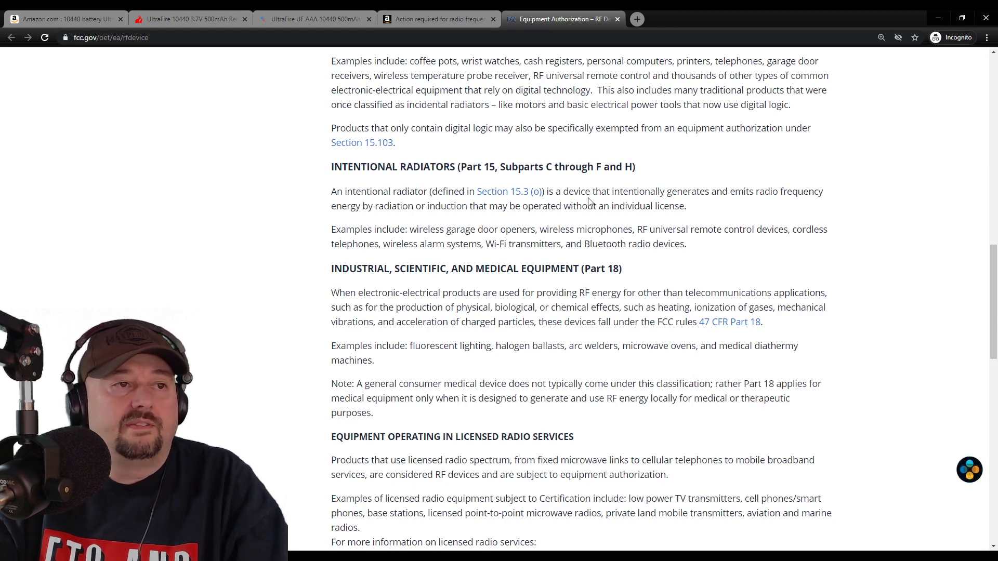
mouse_move(721, 211)
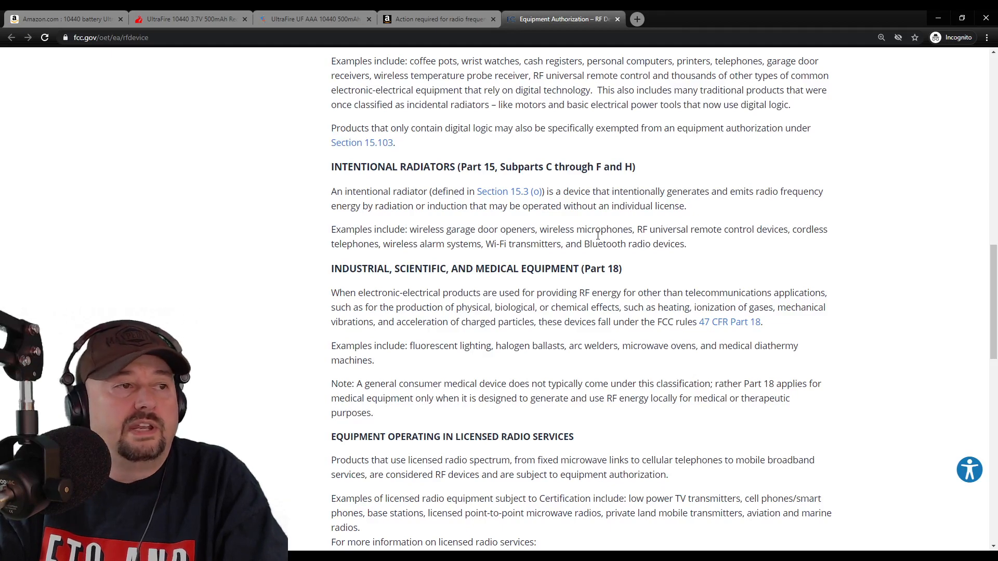
Scroll down to Equipment Operating in Licensed Radio Services and its wireless bureau links.
scroll(down, 3)
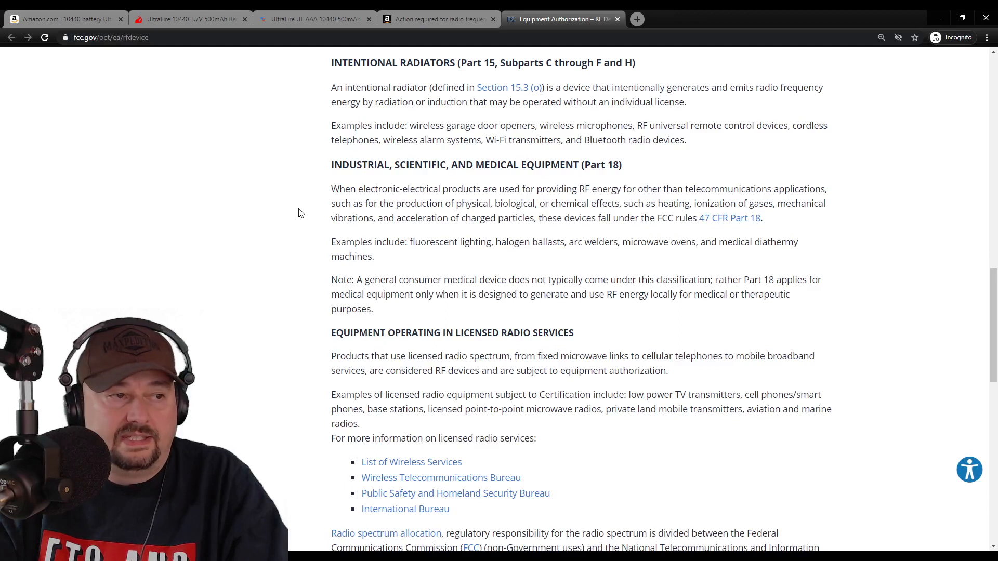
mouse_move(279, 223)
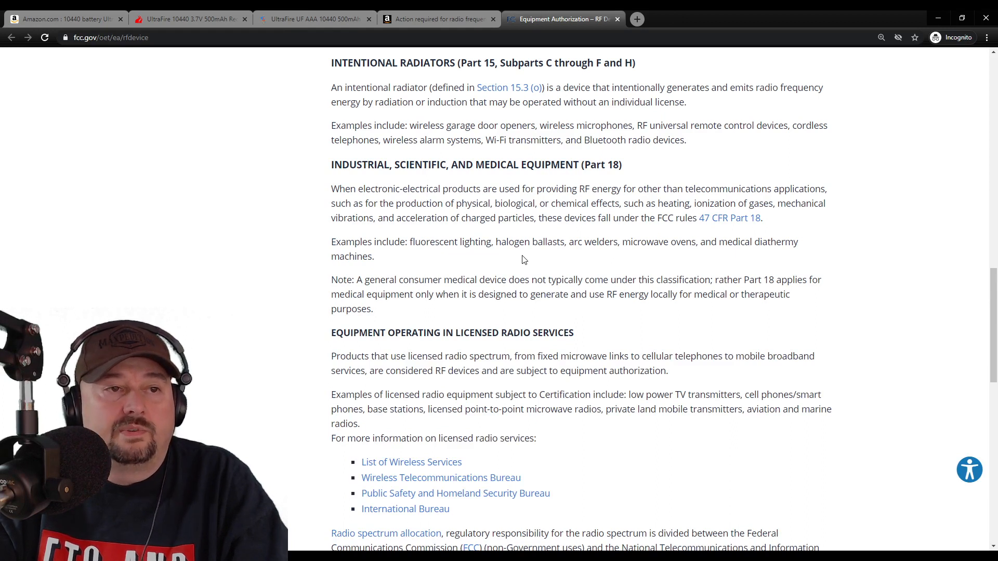
mouse_move(503, 279)
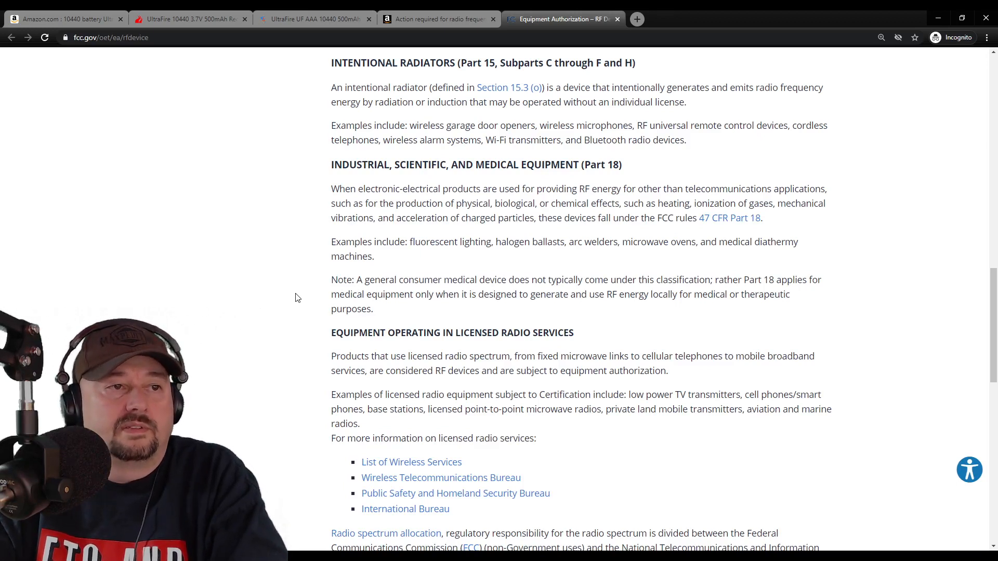
mouse_move(444, 266)
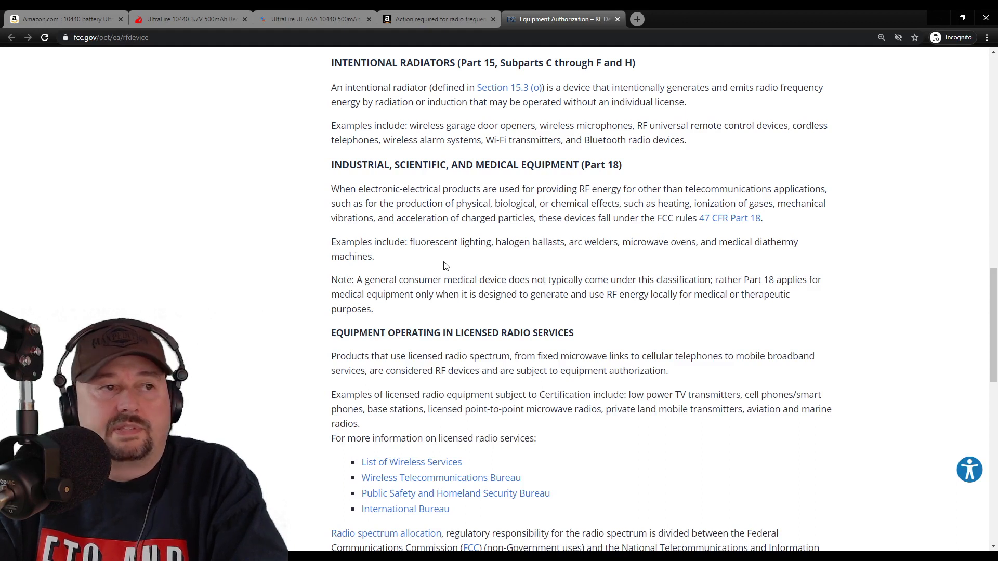
mouse_move(449, 255)
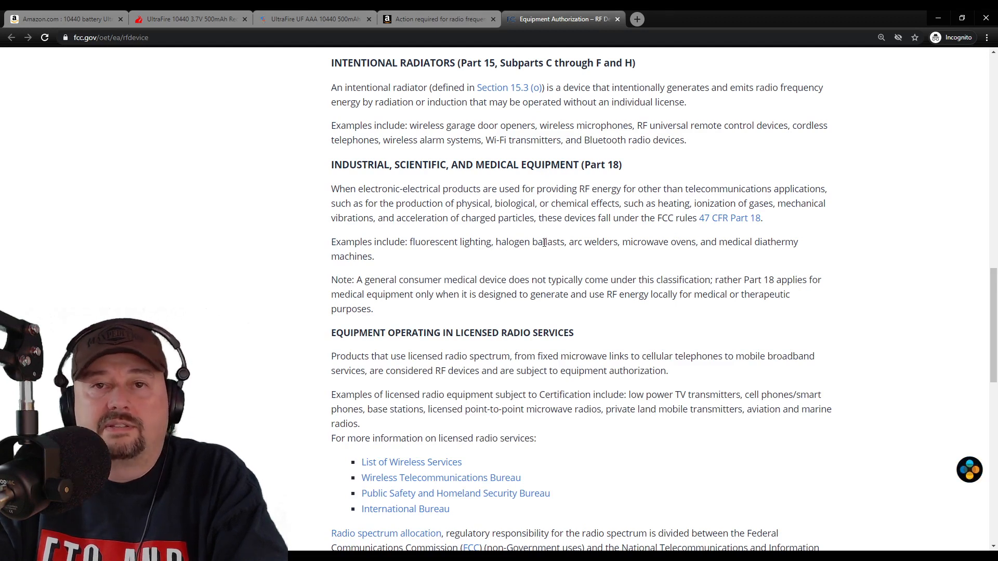
mouse_move(675, 346)
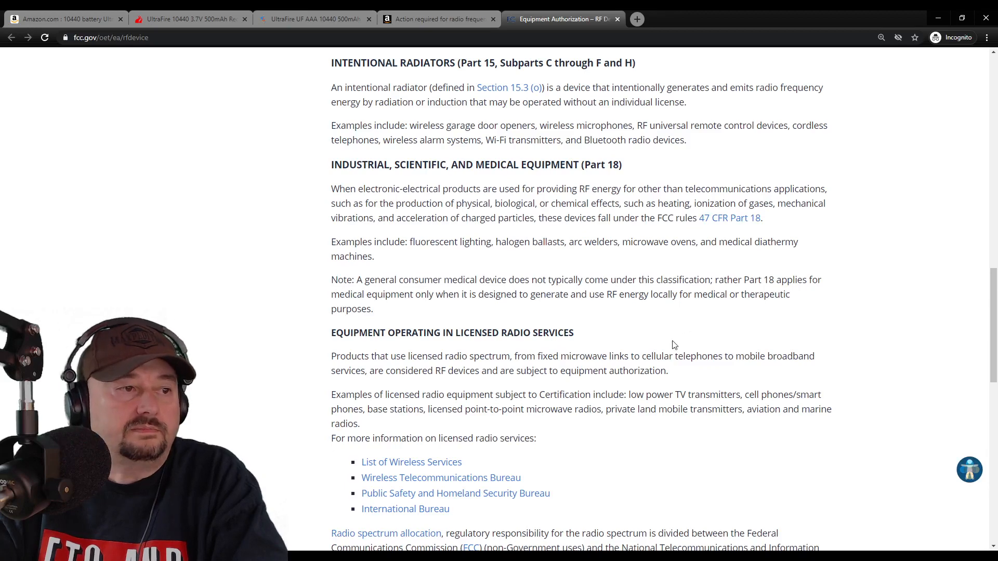
Scroll down to Radio spectrum allocation, then back up to the 'What is an RF Device?' introduction.
scroll(down, 3)
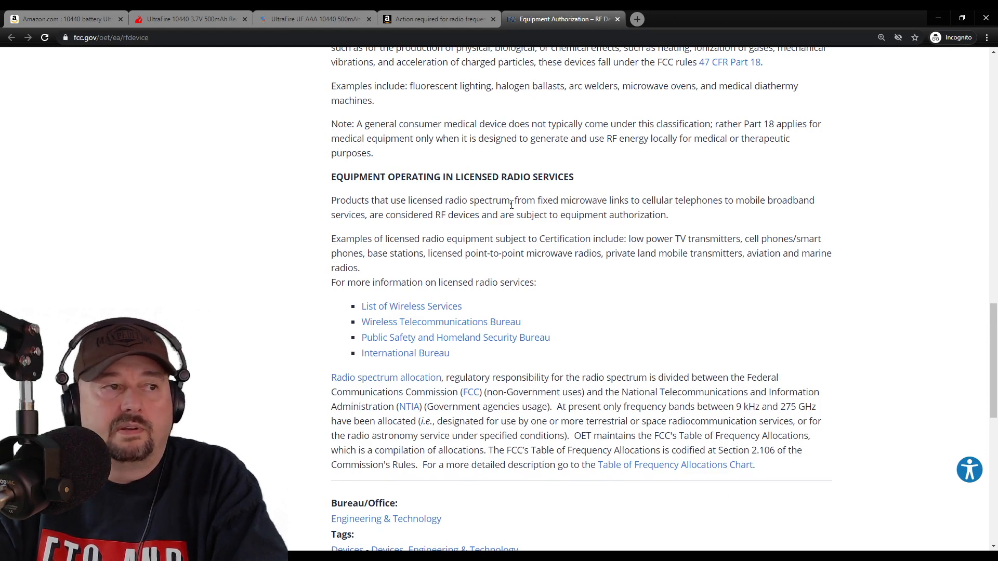
mouse_move(724, 286)
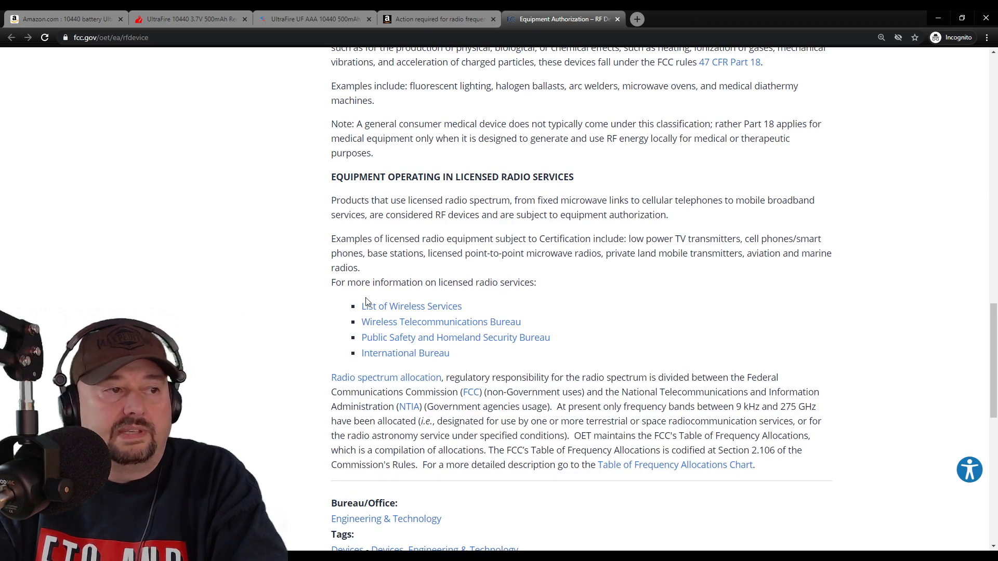
mouse_move(373, 318)
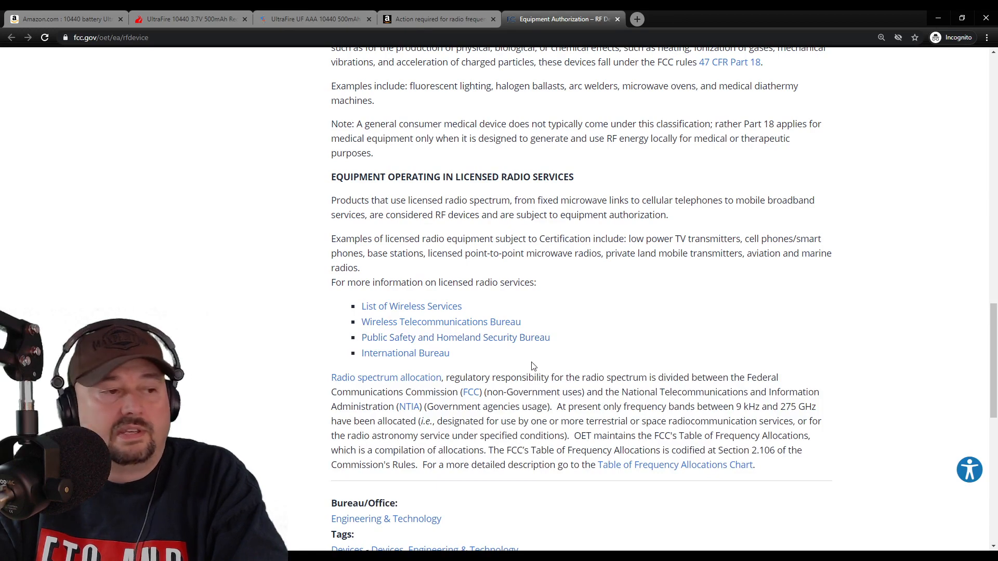
scroll(up, 3)
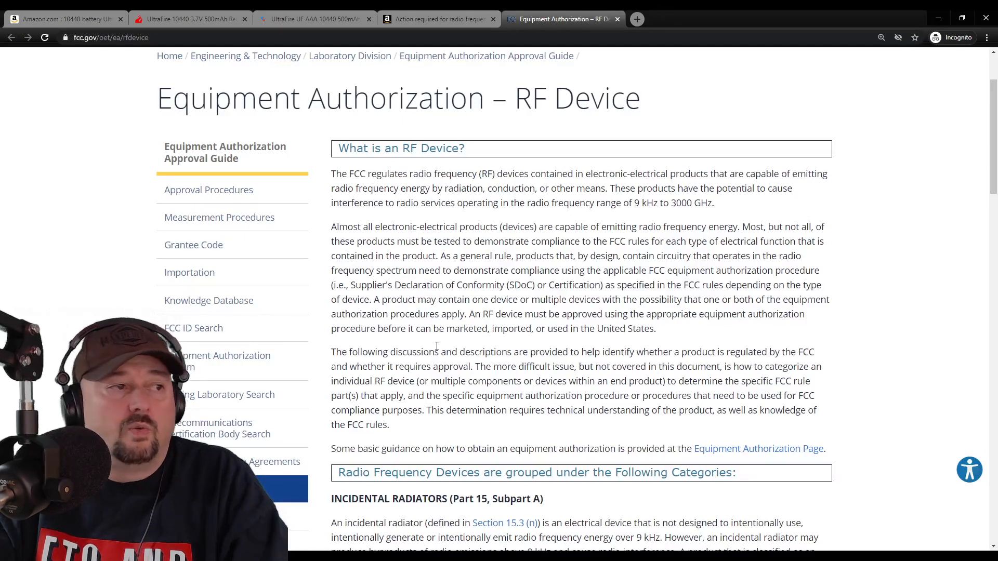
Scroll down from the top to the Incidental and Unintentional Radiators sections again.
scroll(down, 3)
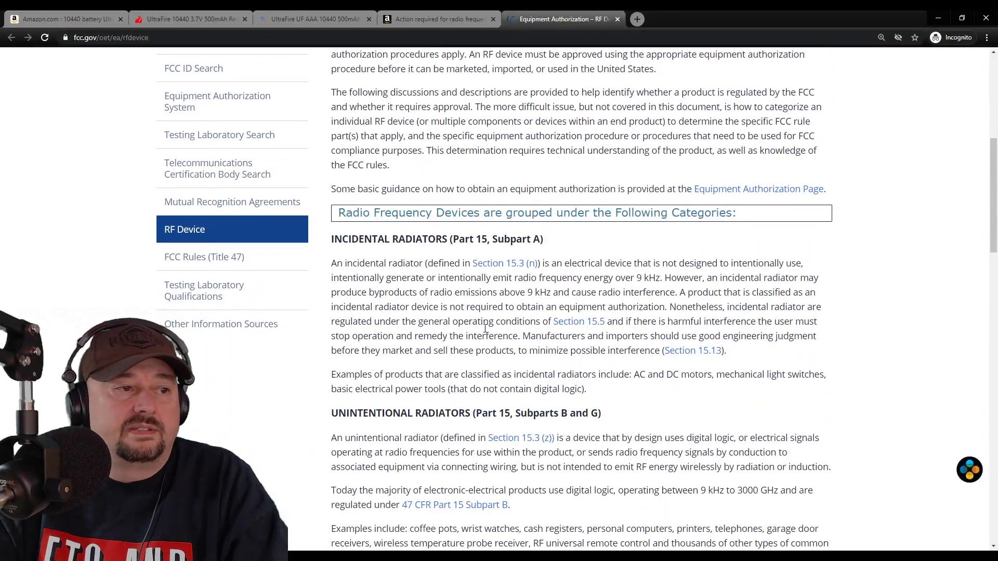
scroll(down, 3)
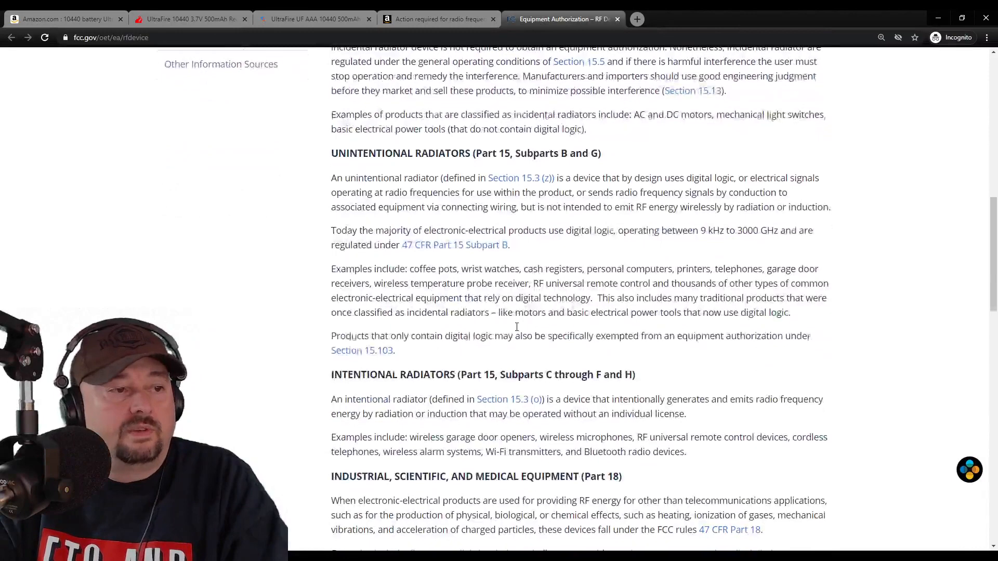